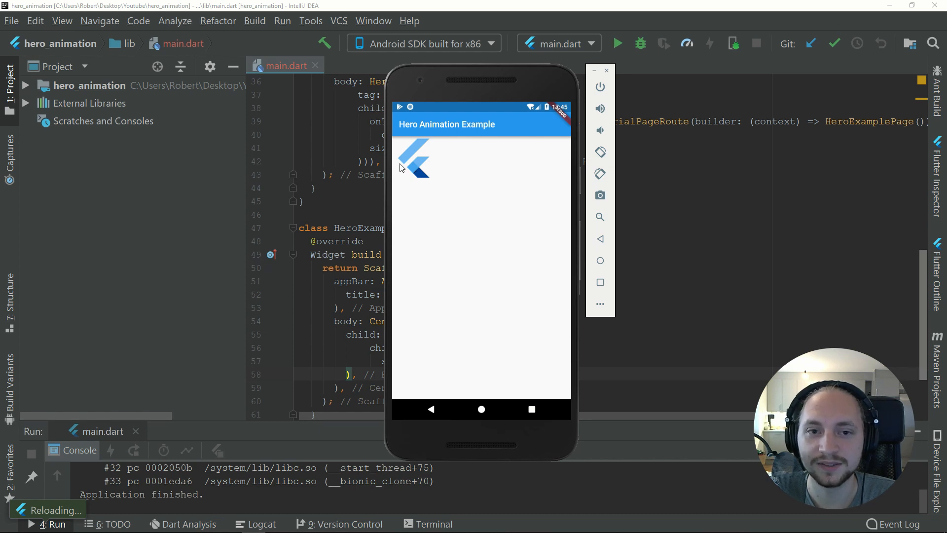
# Step: Replace the Scaffold body with a Hero widget whose tag is 'flutterLogo'
pyautogui.click(413, 158)
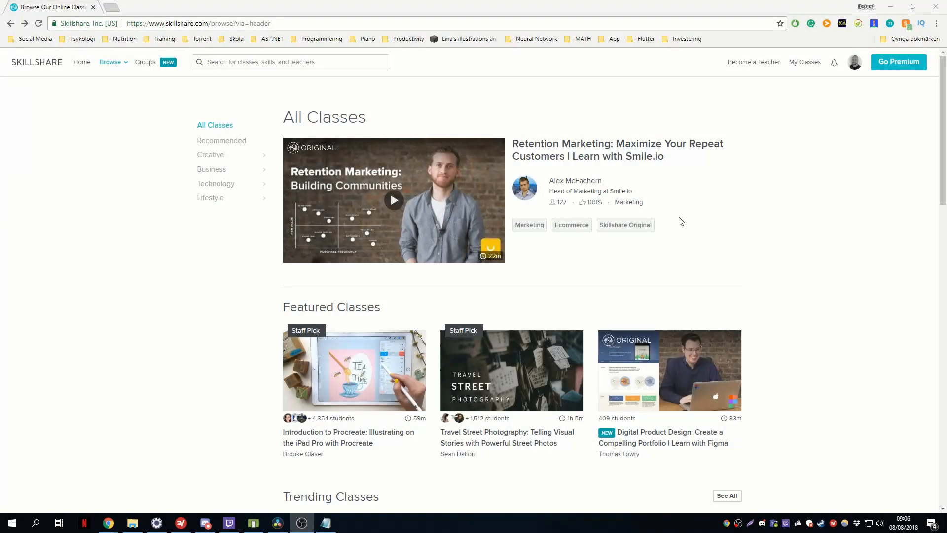
pyautogui.moveTo(651, 207)
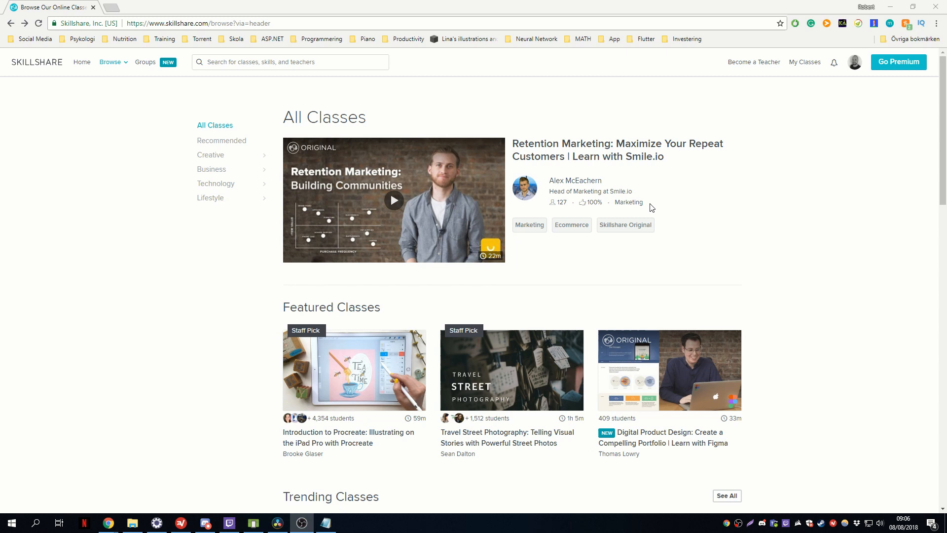
pyautogui.scroll(-3)
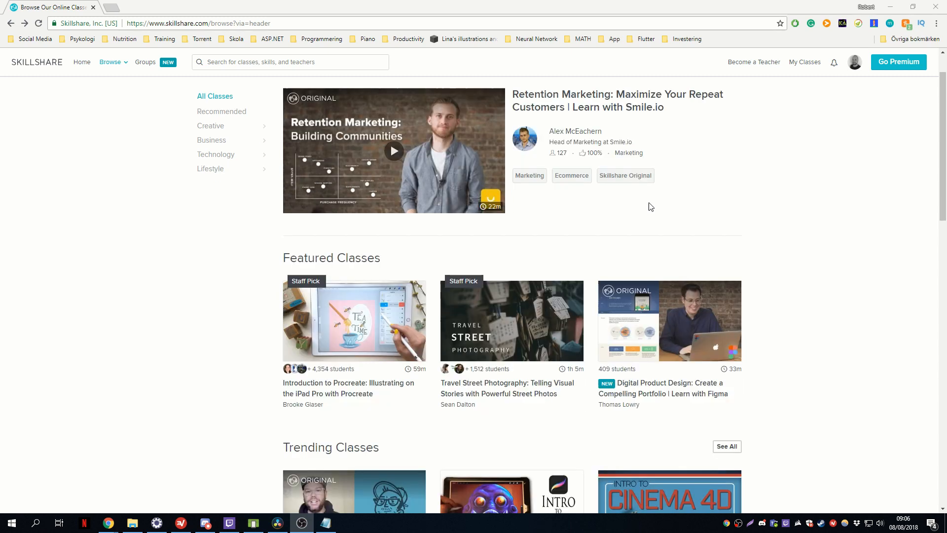
pyautogui.moveTo(702, 192)
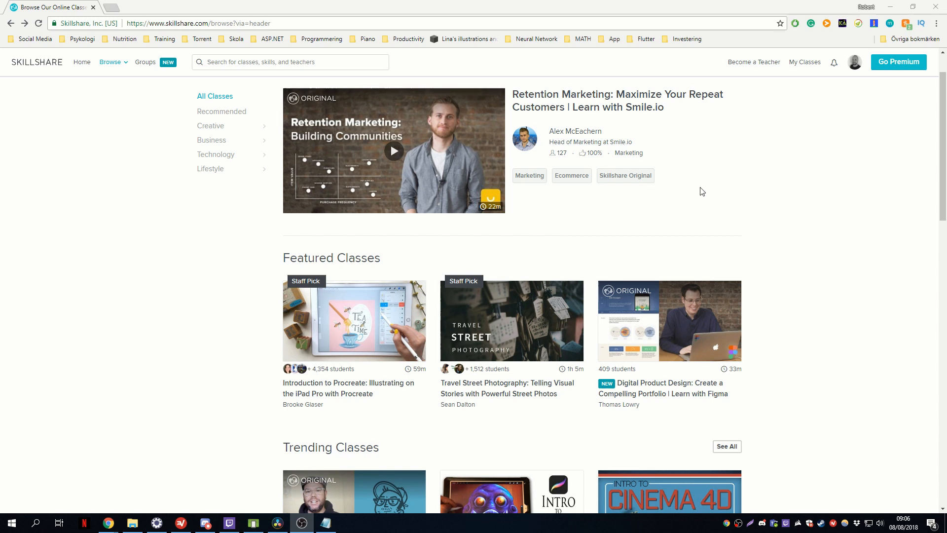
pyautogui.scroll(-3)
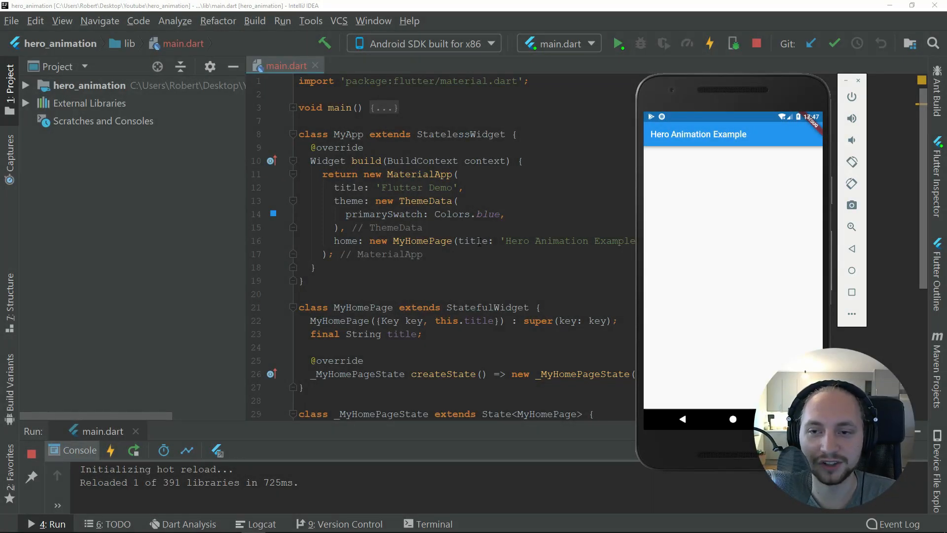
pyautogui.scroll(-3)
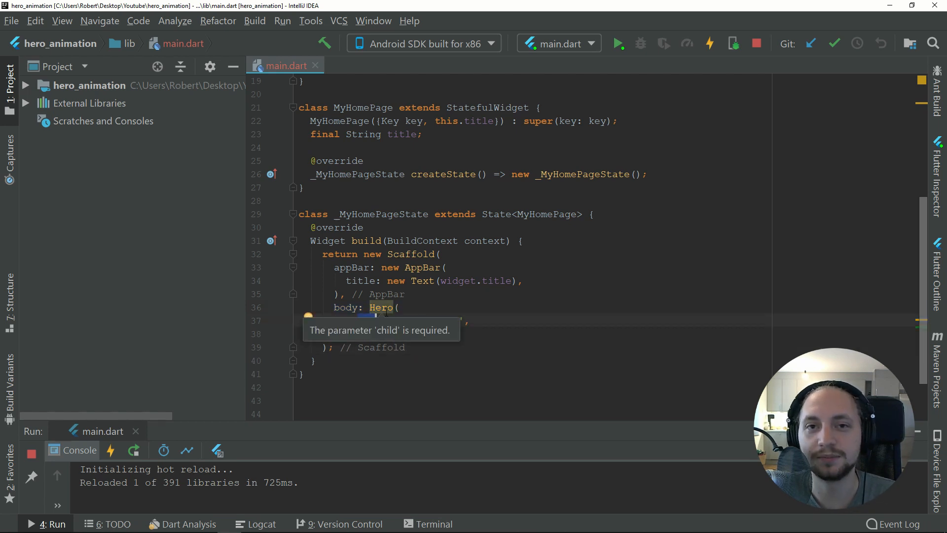
pyautogui.moveTo(419, 321)
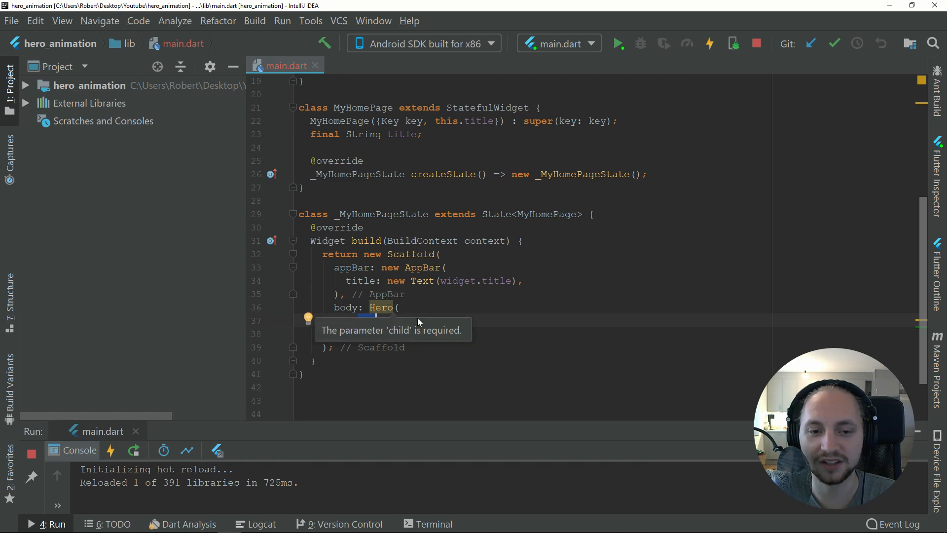
pyautogui.write("tag: 'flutterLogo',")
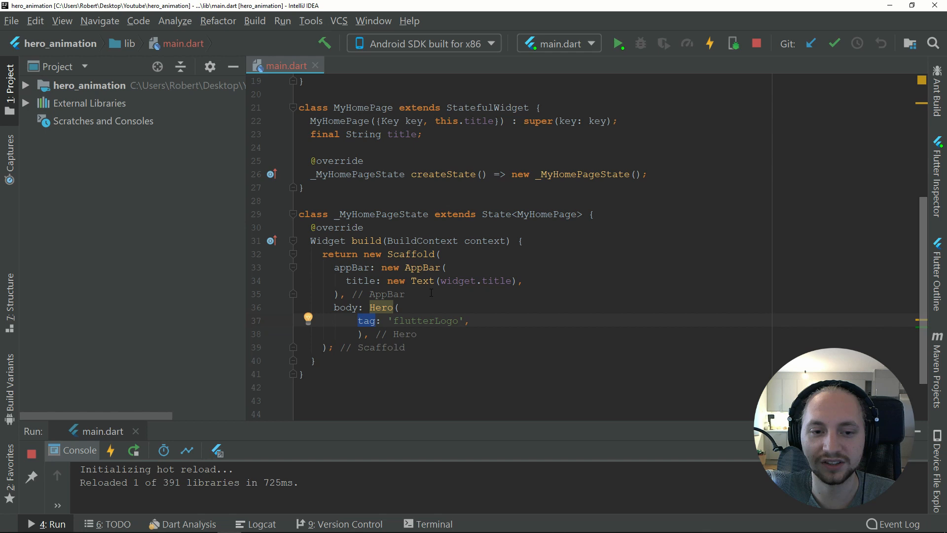
# Step: Highlight the Hero widget and its 'flutterLogo' tag value while explaining them
pyautogui.click(398, 307)
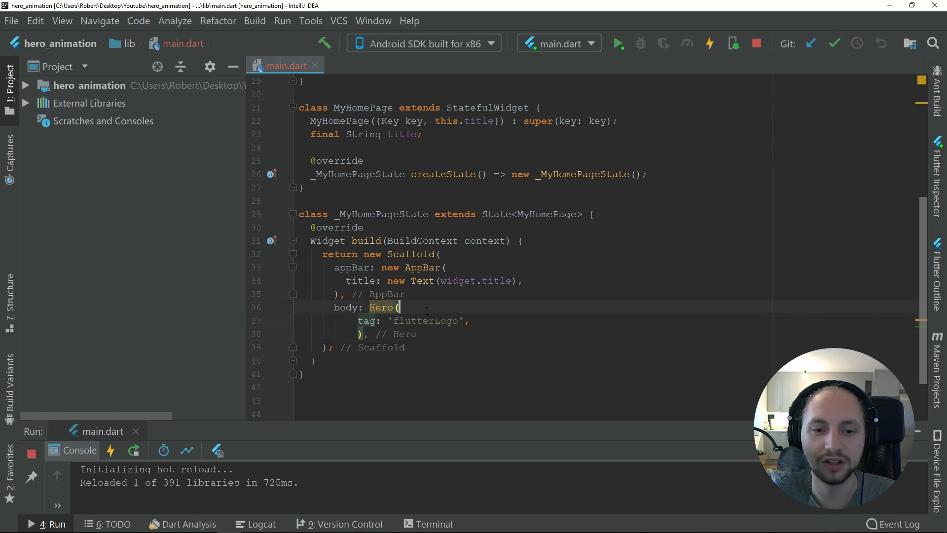
pyautogui.doubleClick(381, 307)
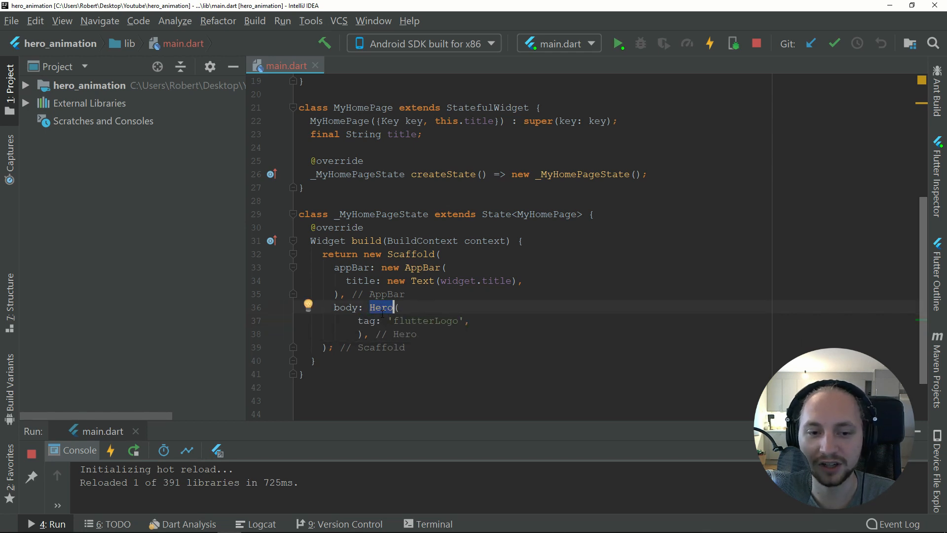
pyautogui.click(319, 361)
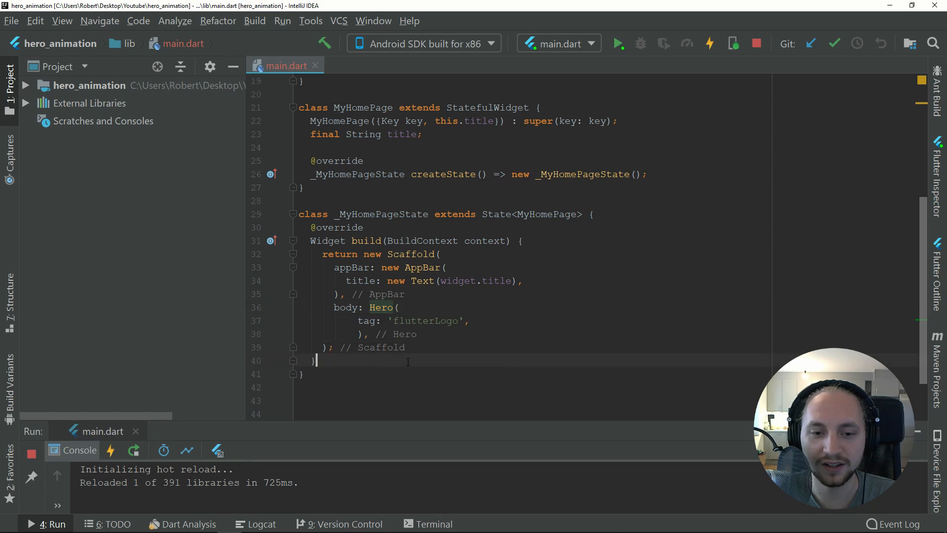
pyautogui.doubleClick(426, 320)
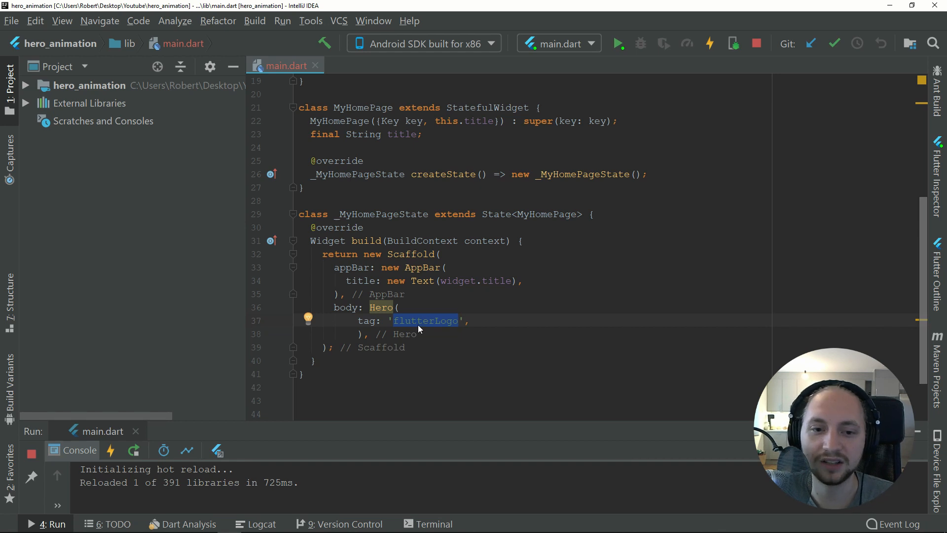
pyautogui.click(406, 346)
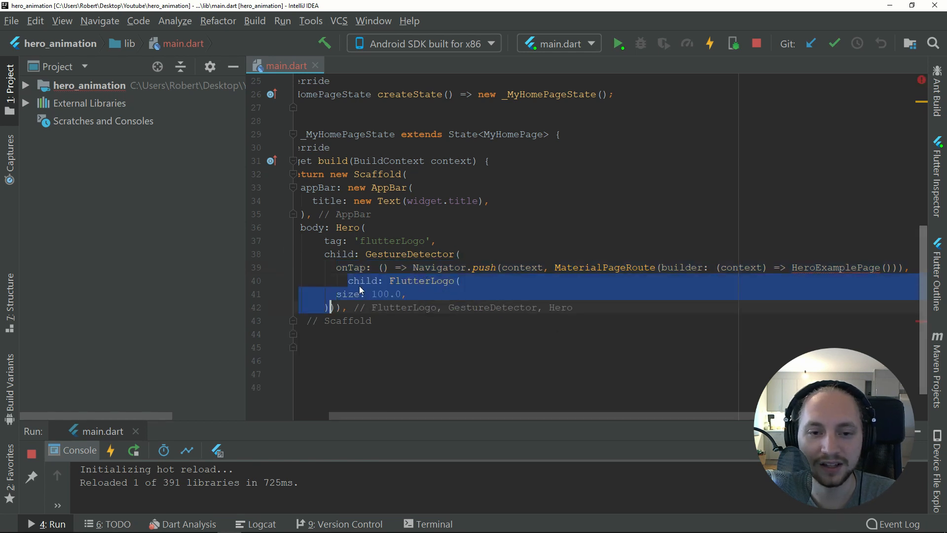
pyautogui.moveTo(482, 416)
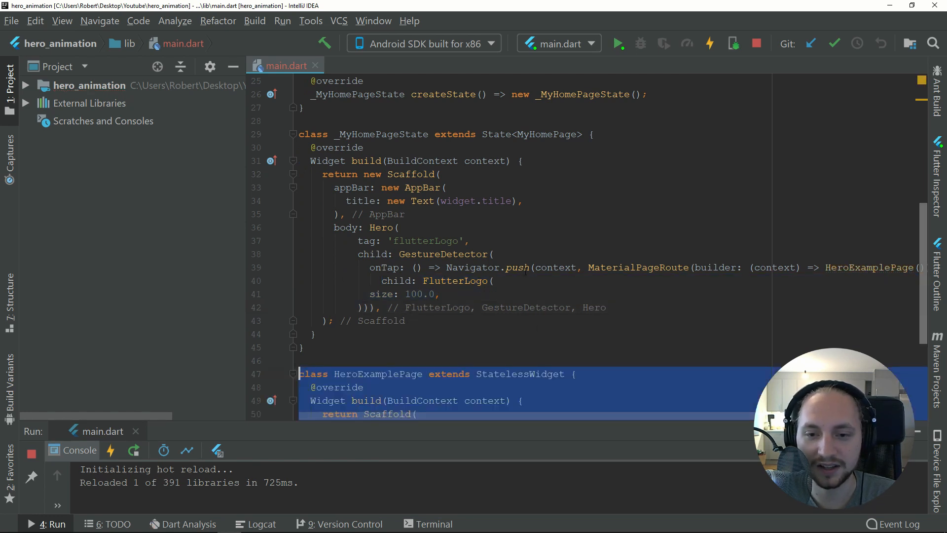
# Step: Add a GestureDetector with FlutterLogo(size: 100.0) pushing HeroExamplePage, plus the HeroExamplePage class
pyautogui.scroll(-3)
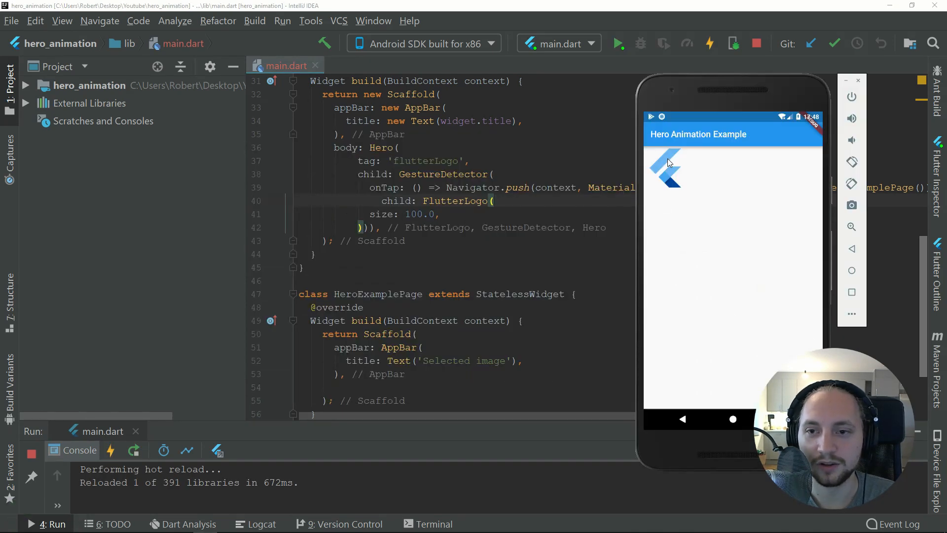
# Step: Tap the small logo in the emulator to reach the empty 'Selected image' page
pyautogui.click(666, 168)
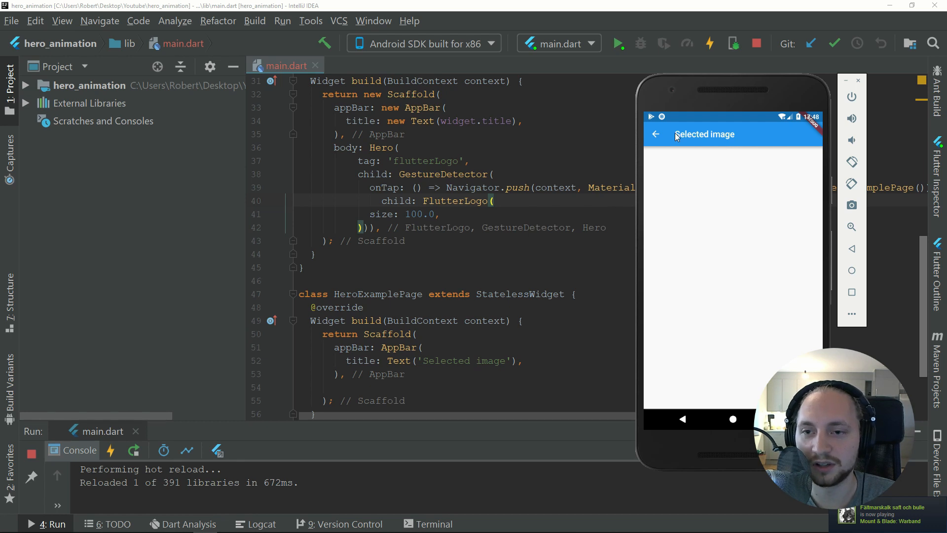
pyautogui.moveTo(685, 160)
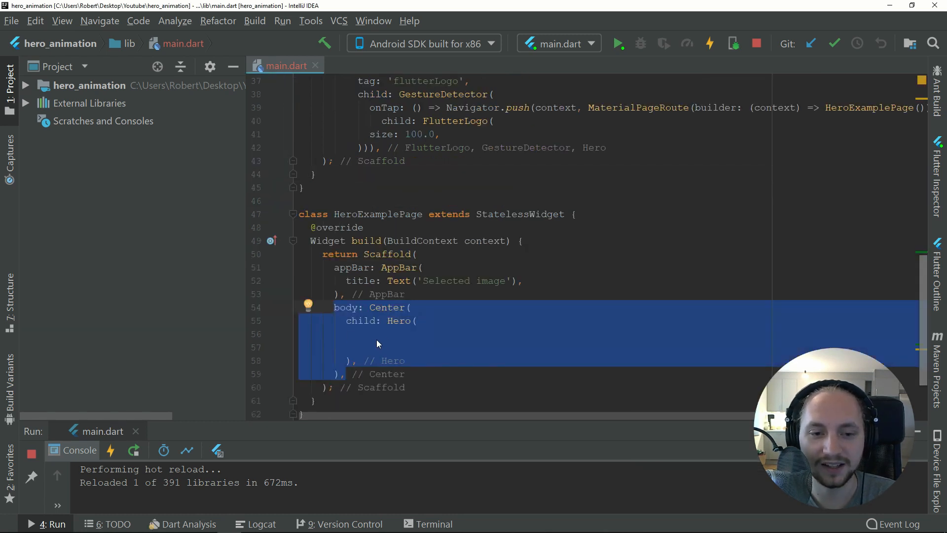
pyautogui.moveTo(399, 321)
pyautogui.write("tag: 'flutterLogo',")
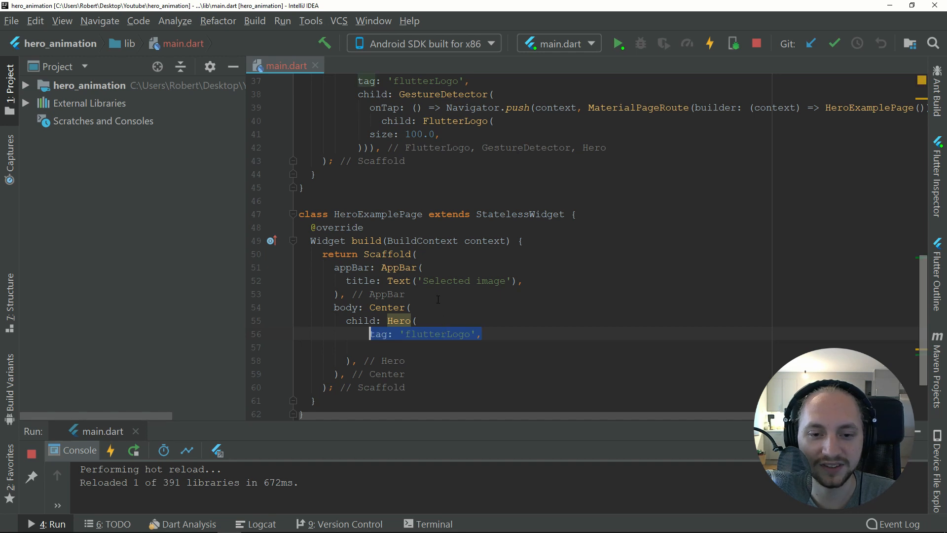
# Step: Make HeroExamplePage body a Center with Hero 'flutterLogo' holding FlutterLogo(size: 200.0)
pyautogui.scroll(3)
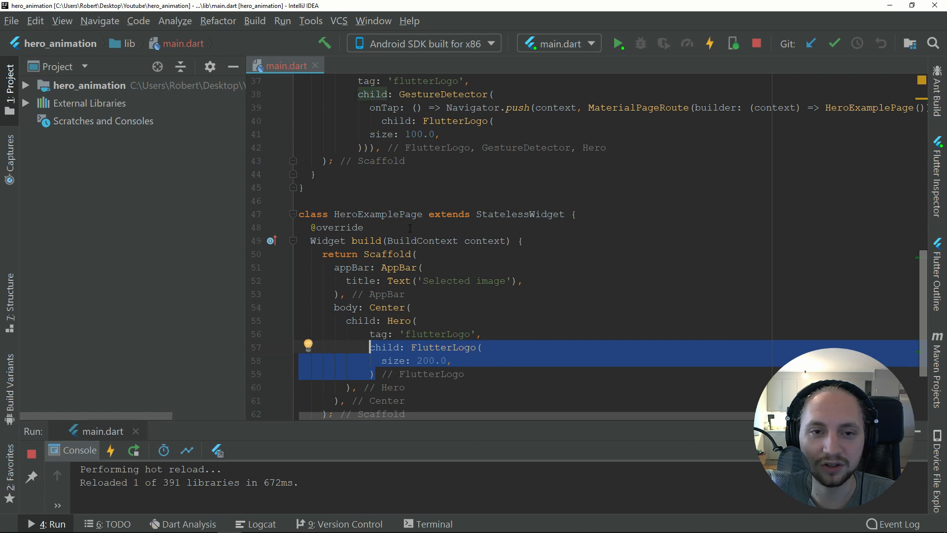
pyautogui.moveTo(506, 354)
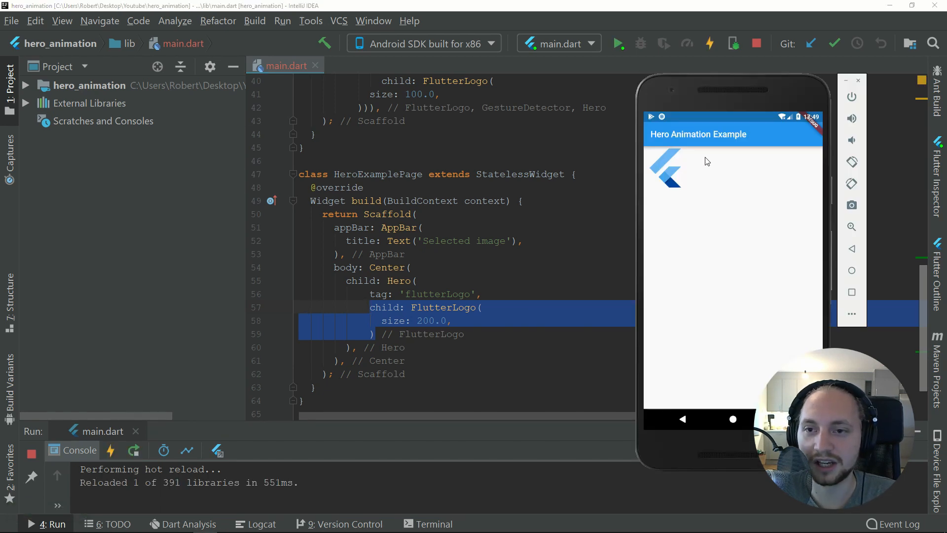
pyautogui.moveTo(703, 152)
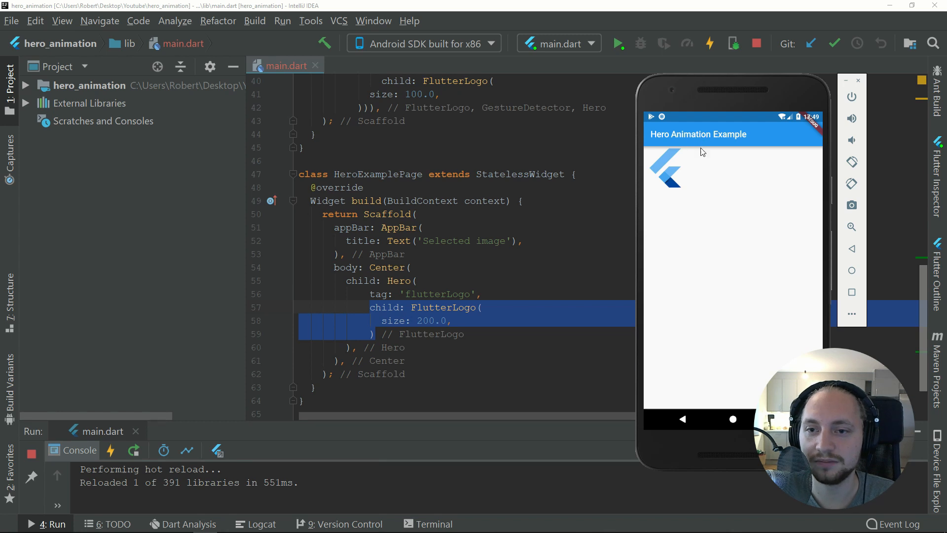
pyautogui.moveTo(670, 170)
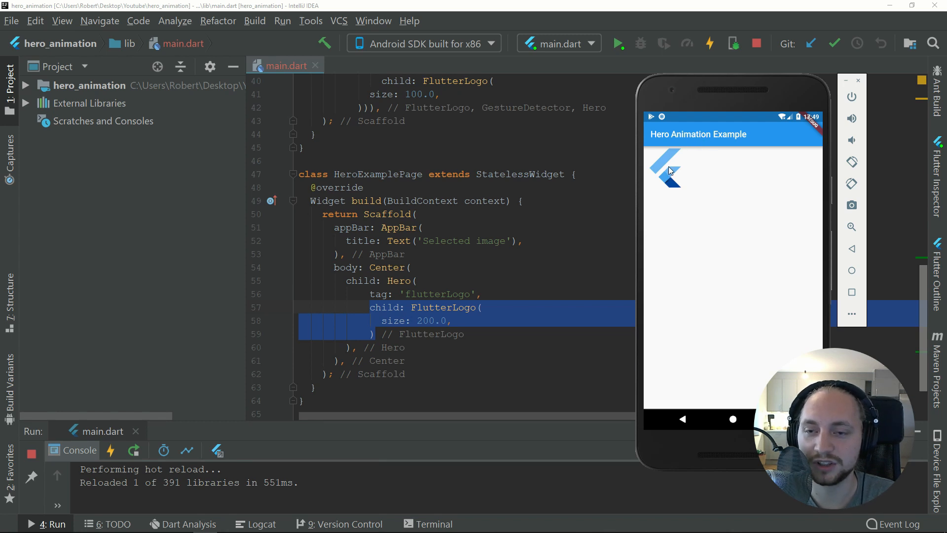
# Step: Tap the logo, go back, and tap again to watch the Hero animation to the large logo
pyautogui.click(664, 171)
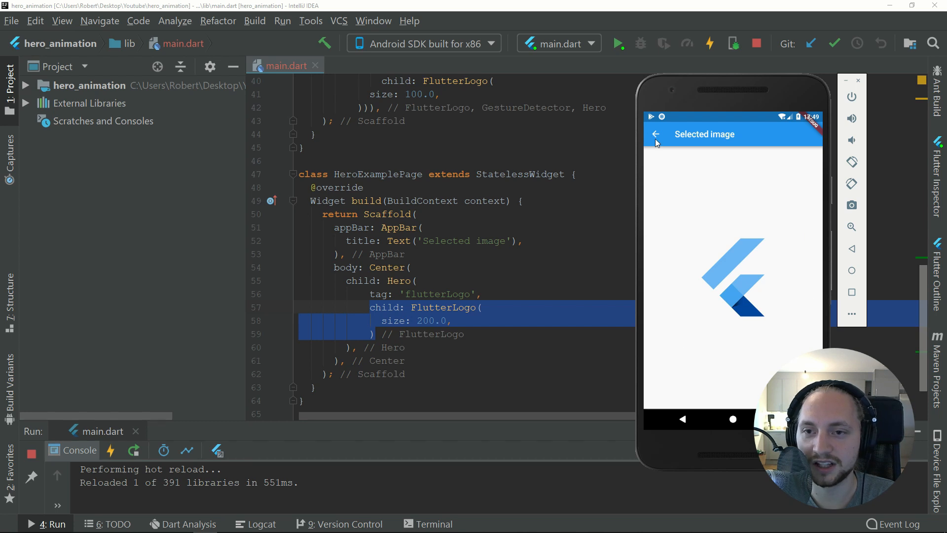
pyautogui.click(657, 134)
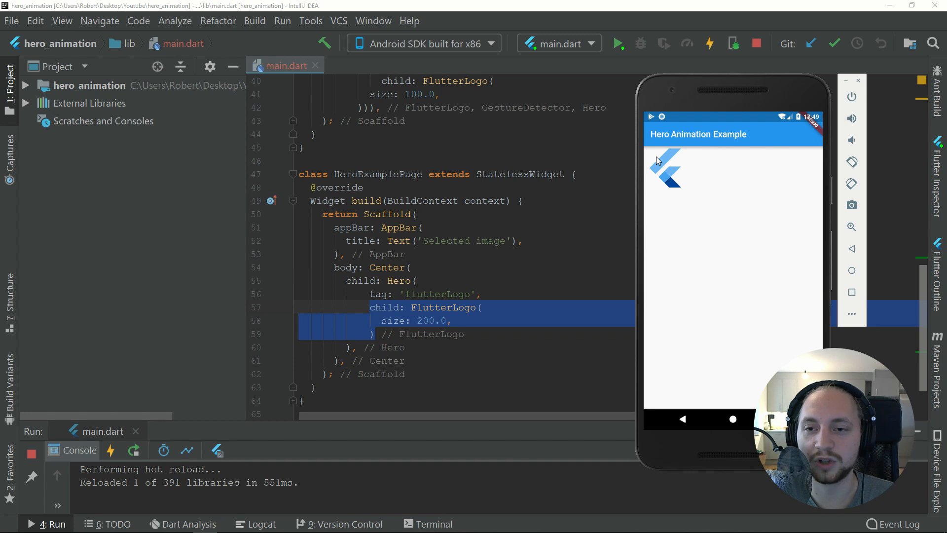
pyautogui.moveTo(672, 167)
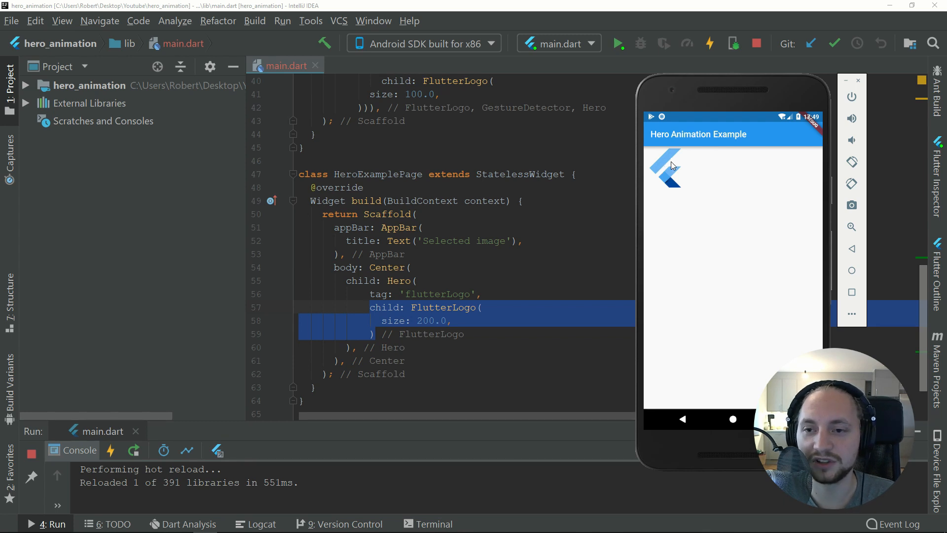
pyautogui.moveTo(776, 175)
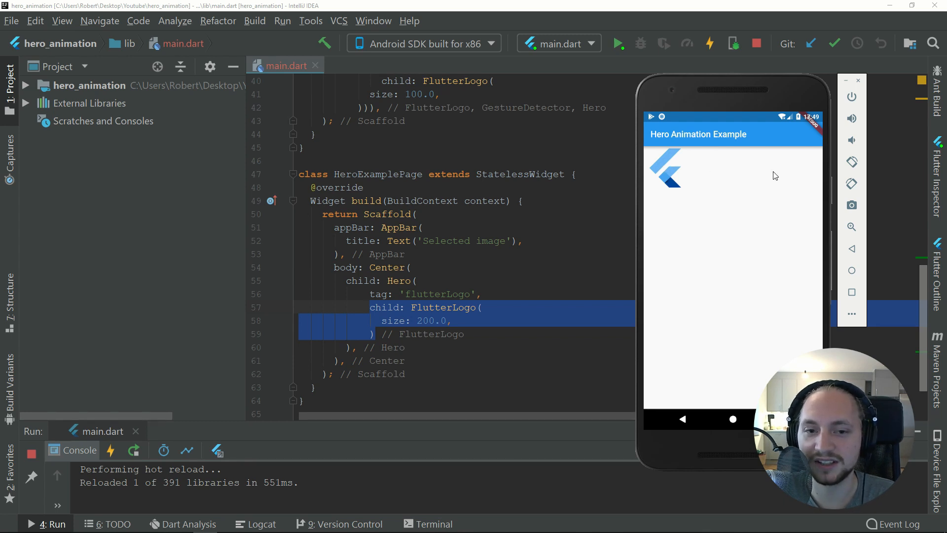
pyautogui.click(664, 168)
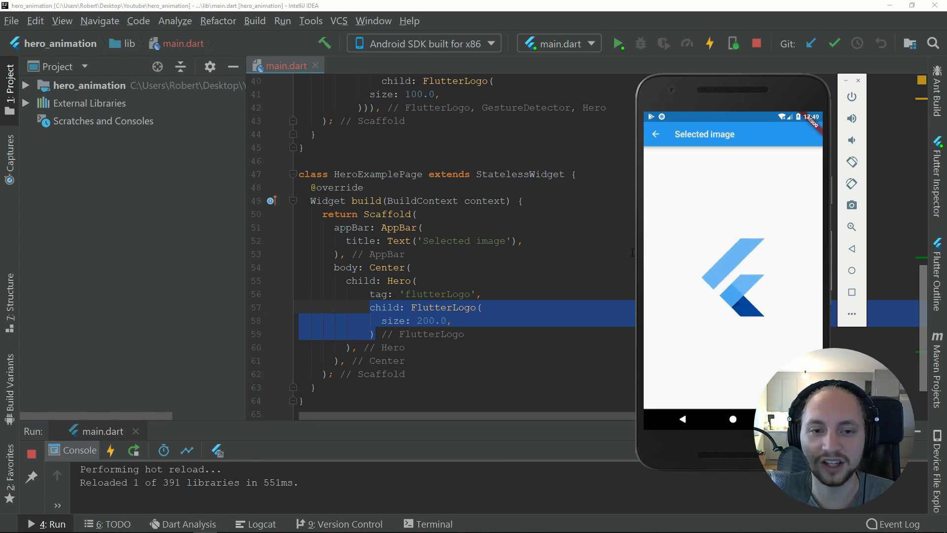
pyautogui.moveTo(775, 331)
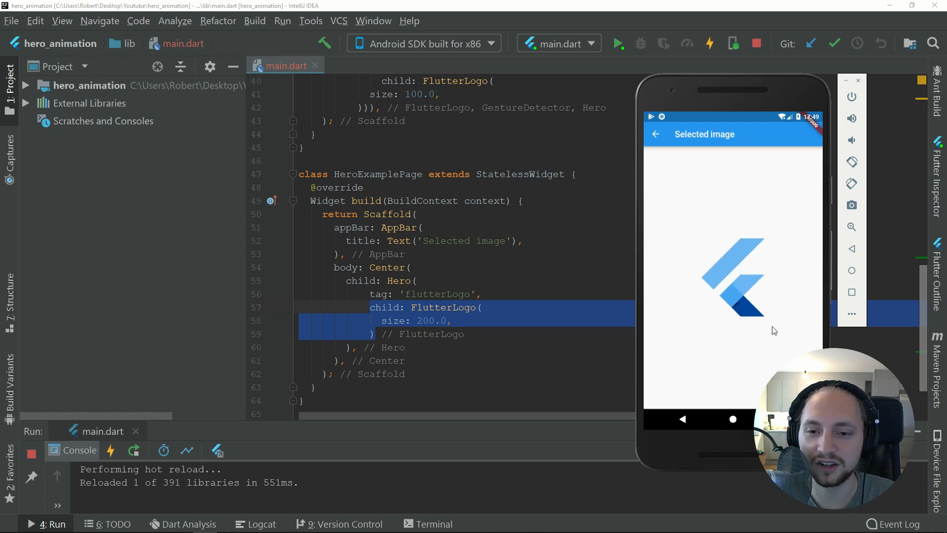
pyautogui.moveTo(707, 245)
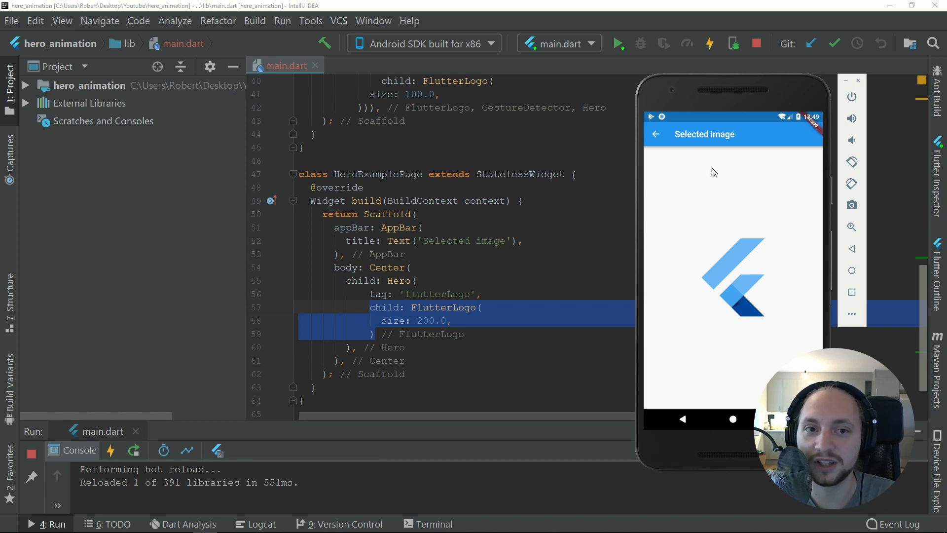
pyautogui.moveTo(736, 151)
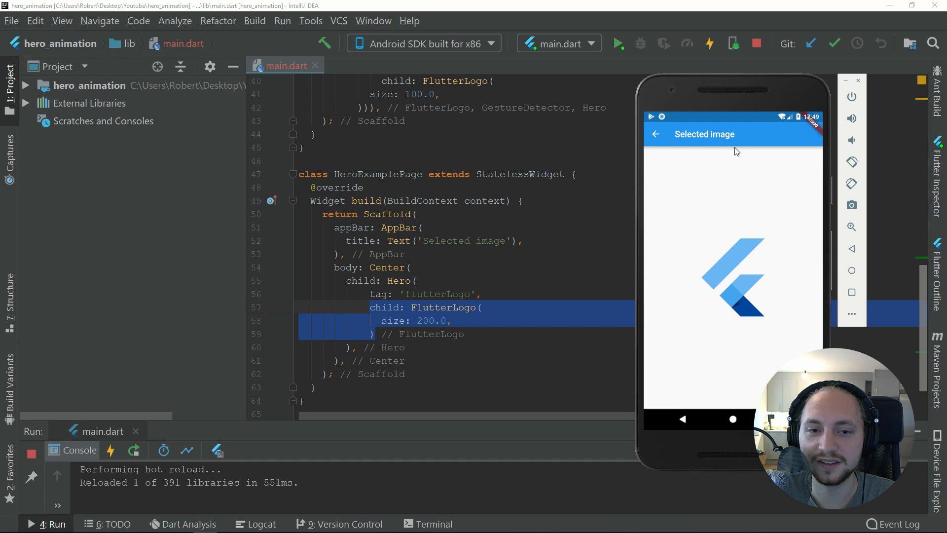